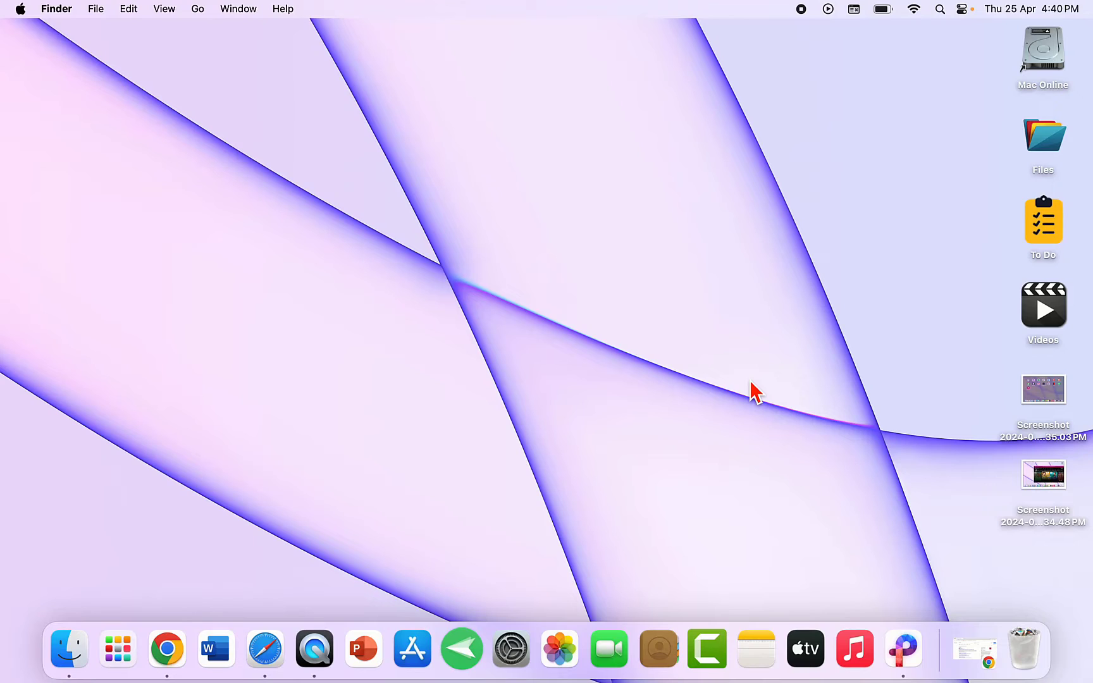
mouse_move(461, 648)
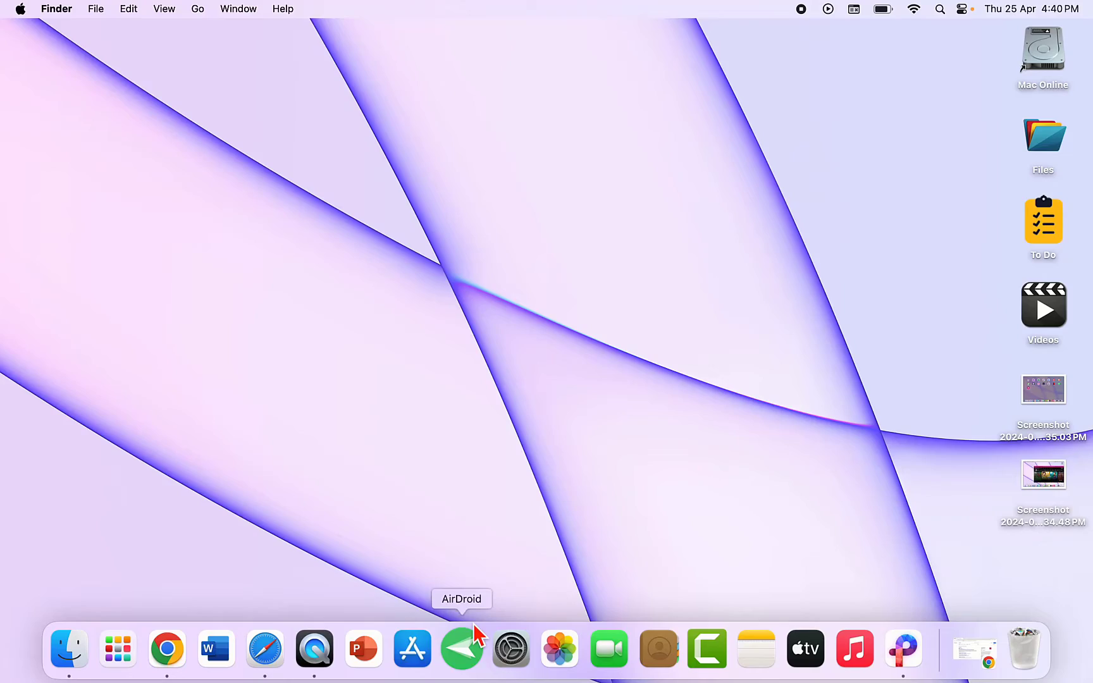
Step: Launch Chrome from the Dock, landing on the JioCinema Premium plans page
left_click(166, 648)
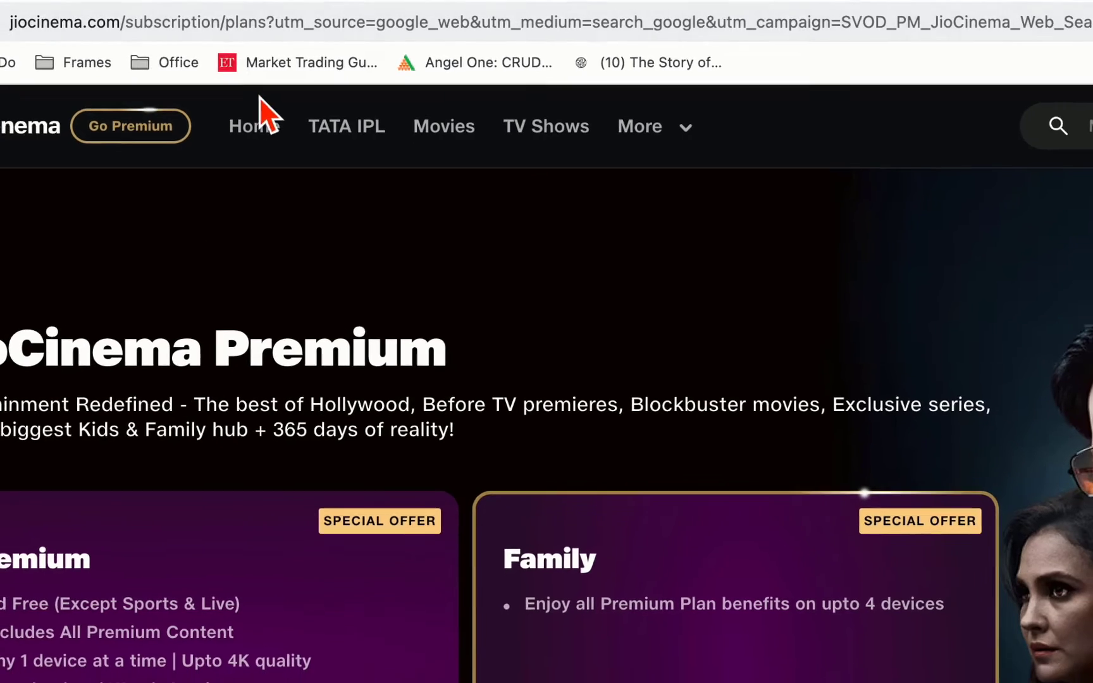
Step: Go to the JioCinema home page and reveal Chrome's More Tools menu
left_click(252, 126)
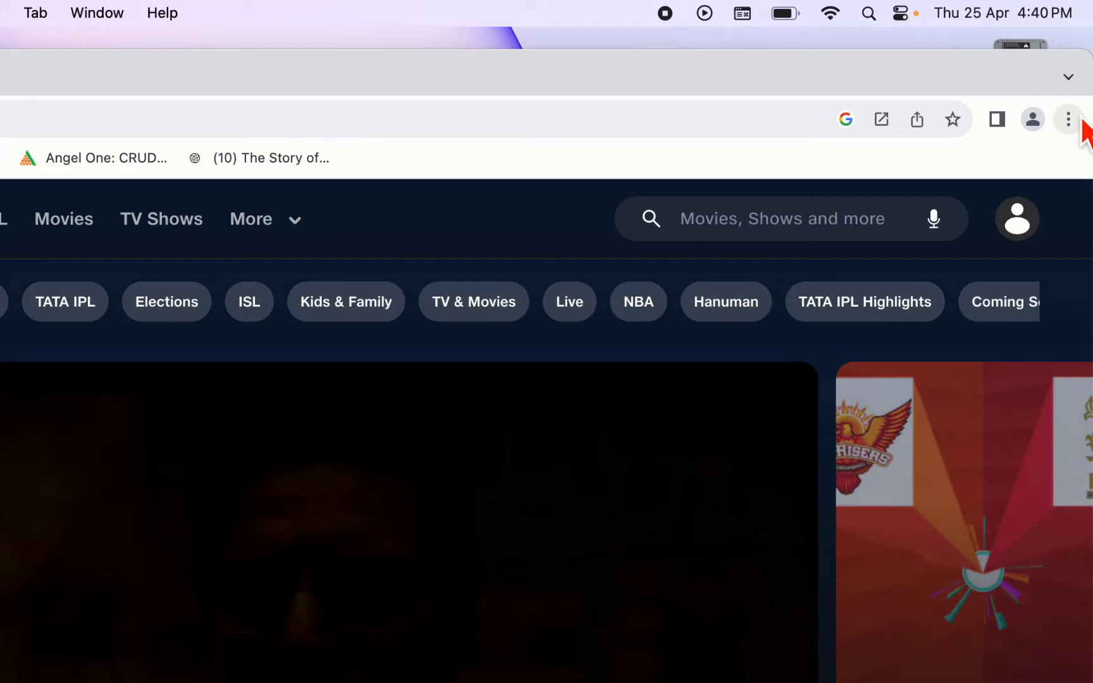
left_click(1067, 119)
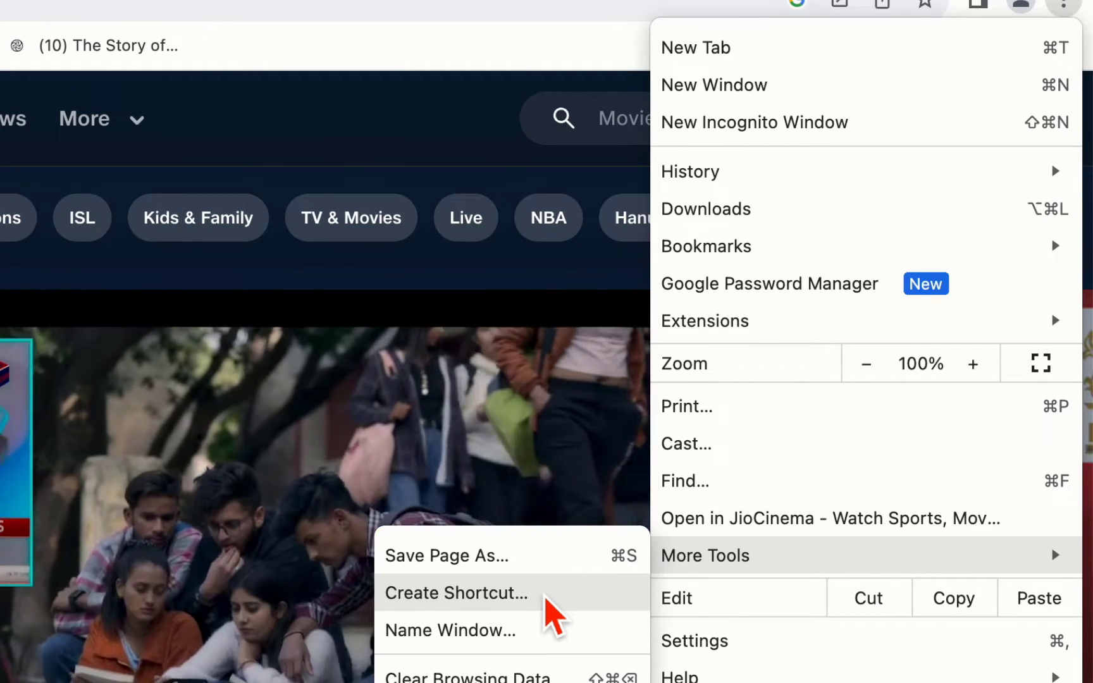
Step: Create the JioCinema shortcut set to open as its own window, then close the launched app window
left_click(455, 593)
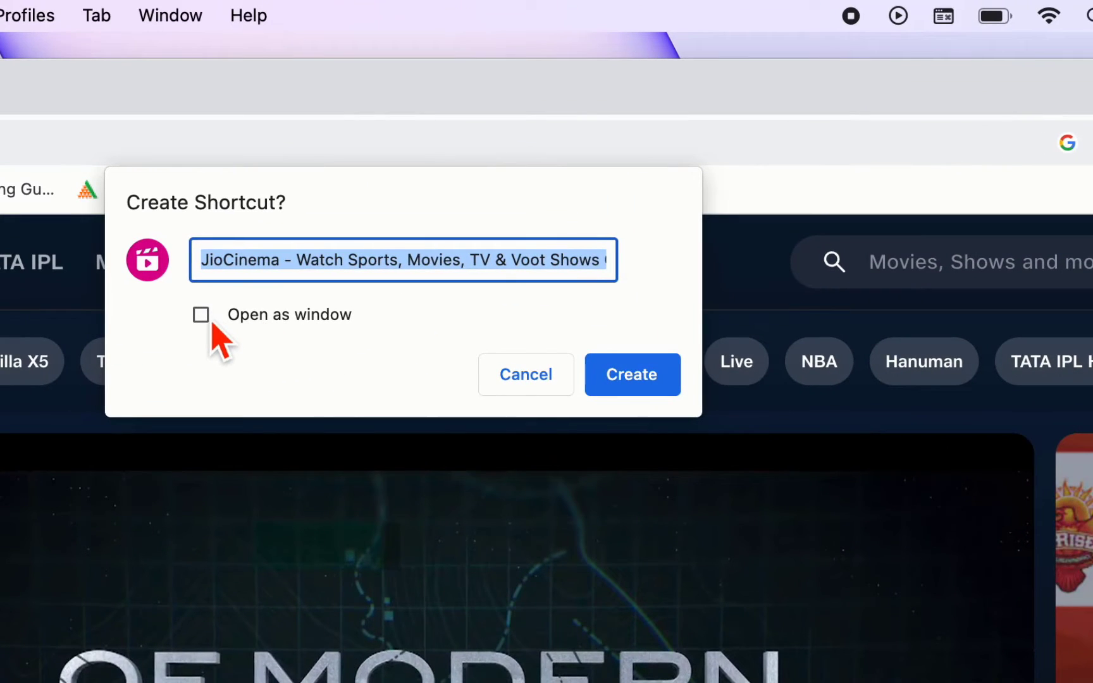
left_click(200, 315)
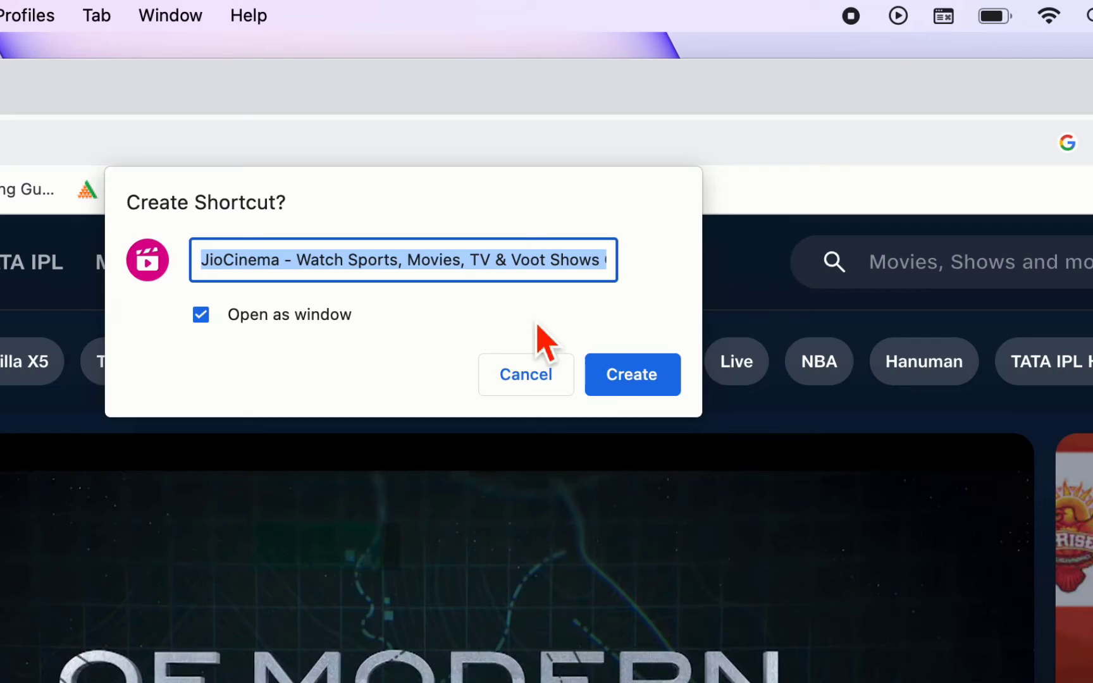
left_click(631, 374)
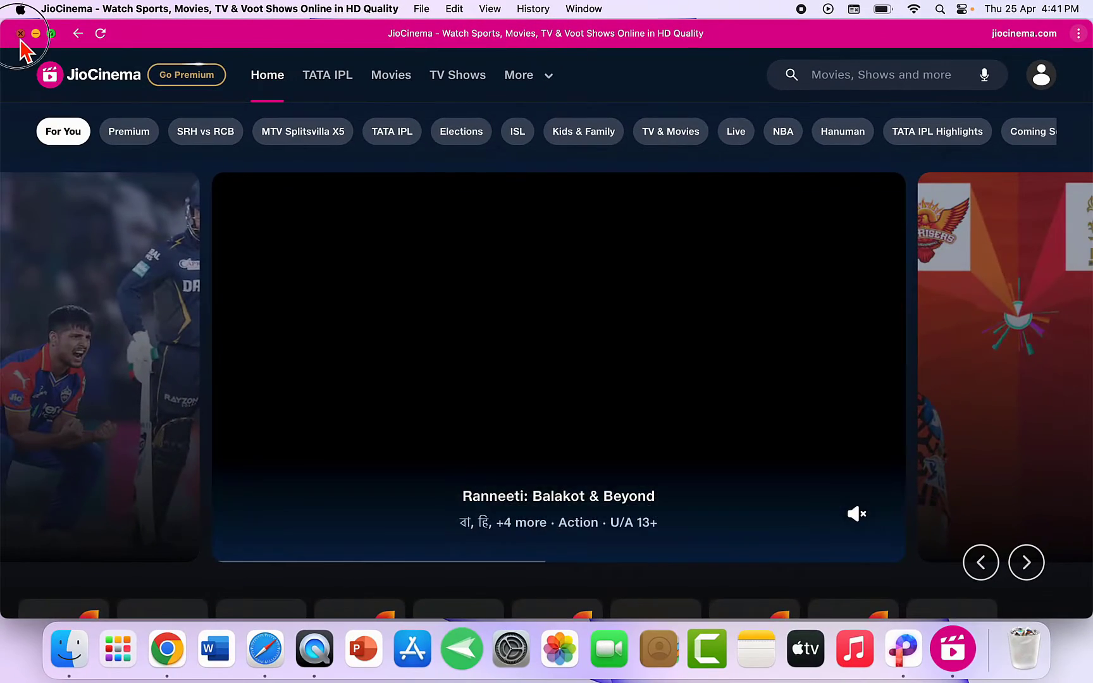
left_click(21, 33)
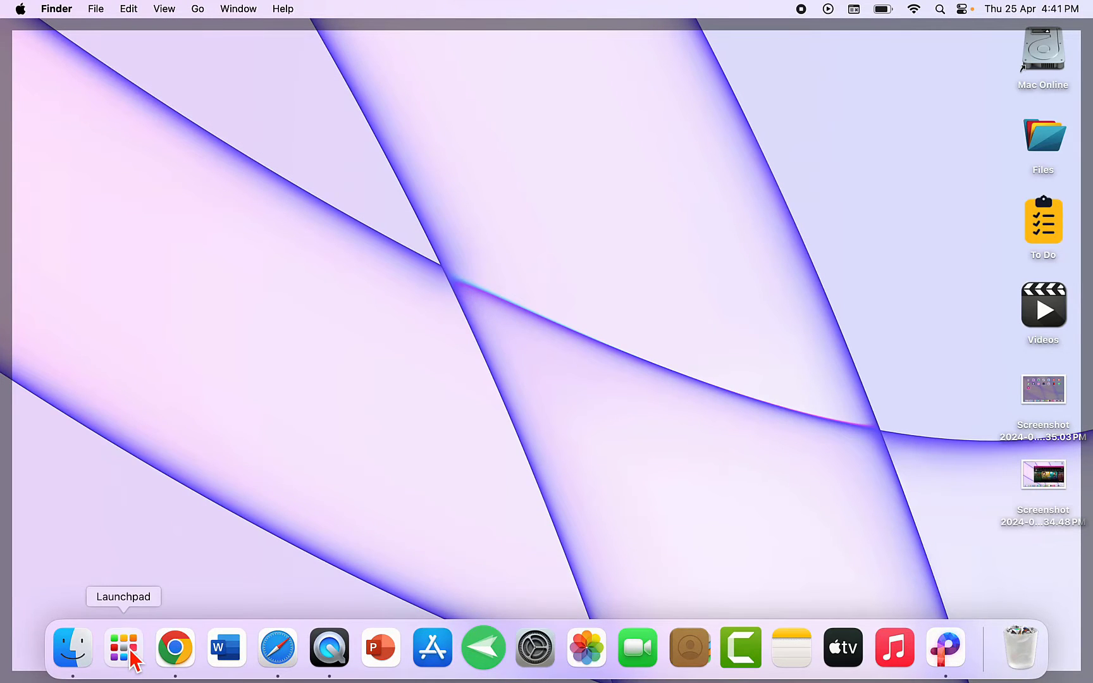
left_click(124, 648)
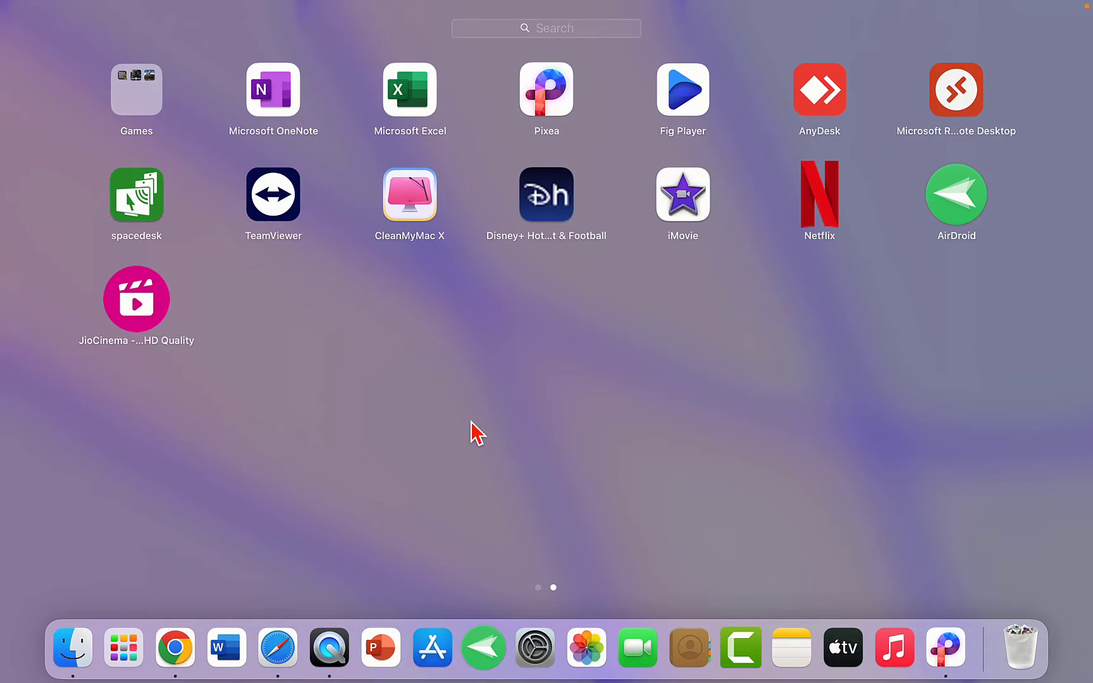
left_click(136, 299)
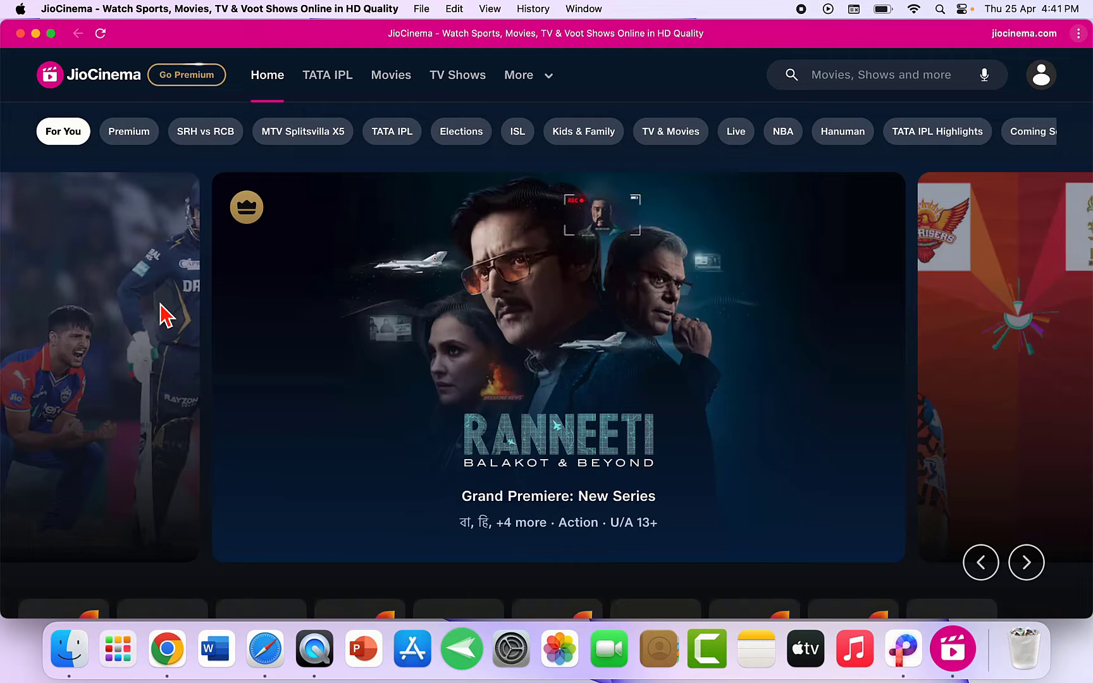
mouse_move(21, 32)
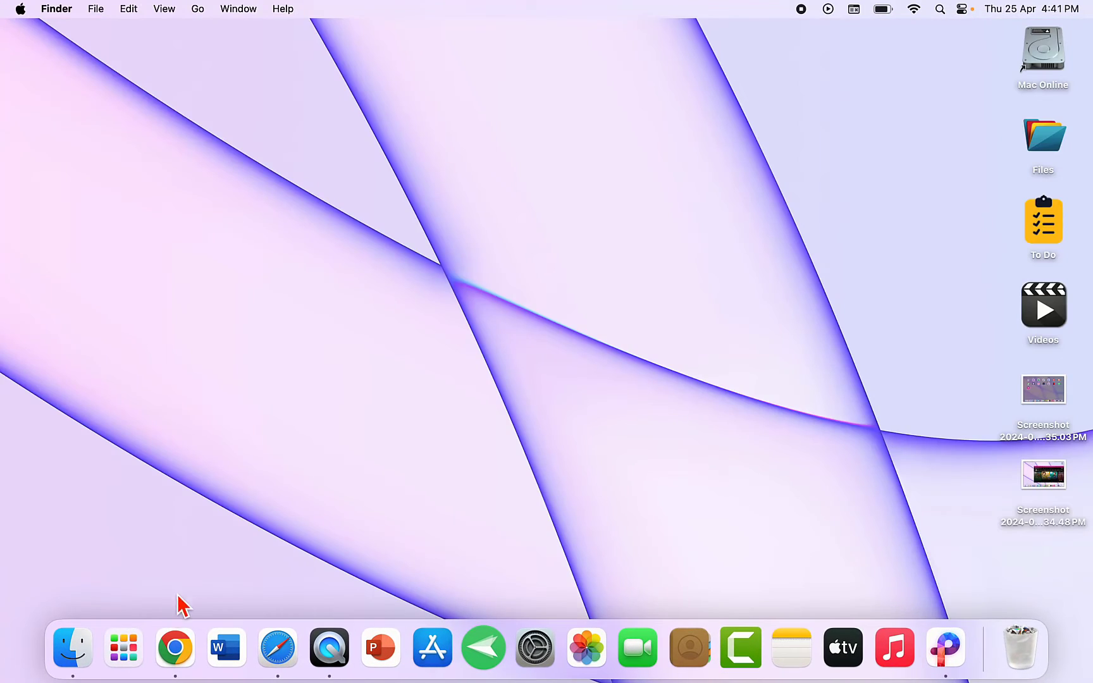
Step: Drag the JioCinema icon from Launchpad into the Dock to pin it
left_click(123, 647)
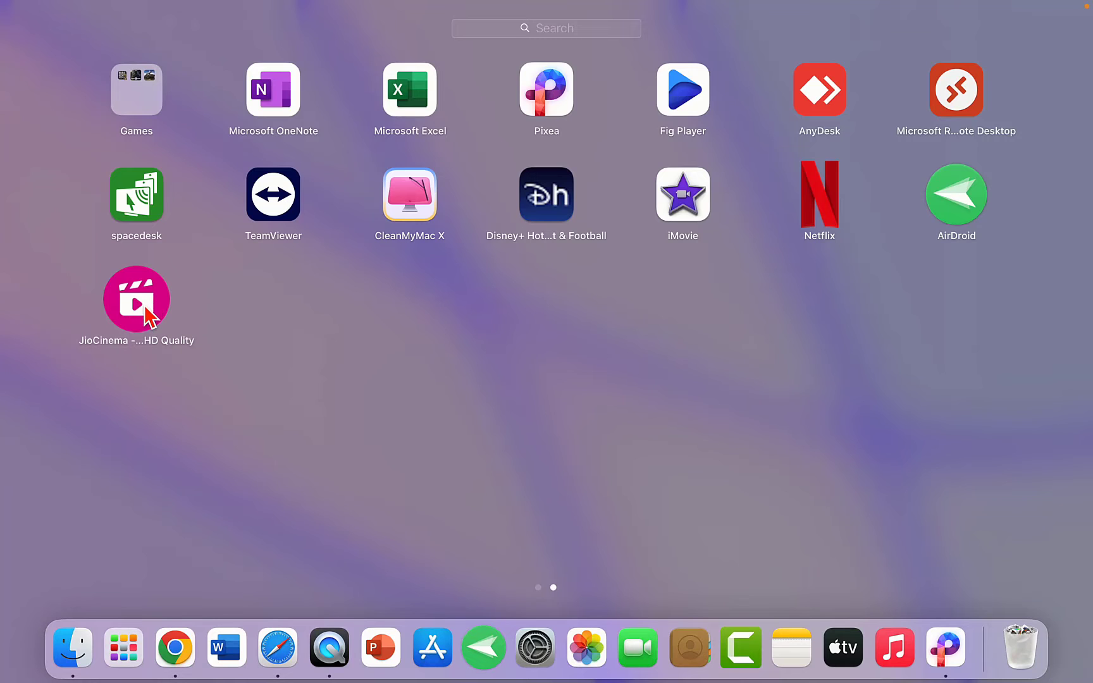
mouse_move(139, 311)
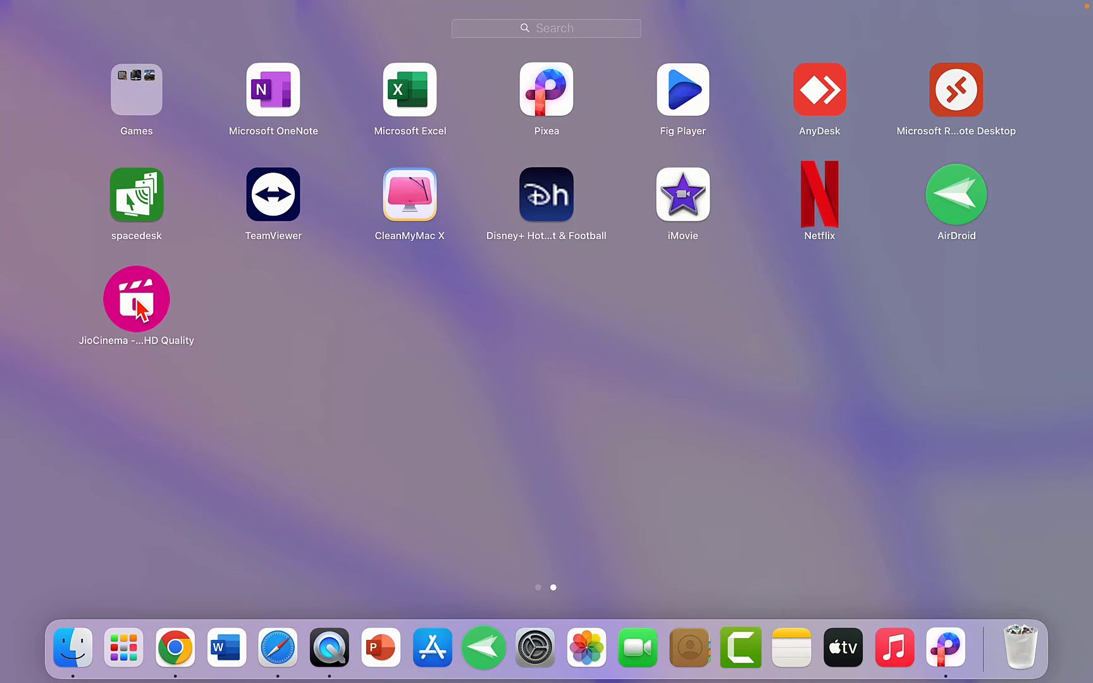
left_click_drag(135, 300, 250, 515)
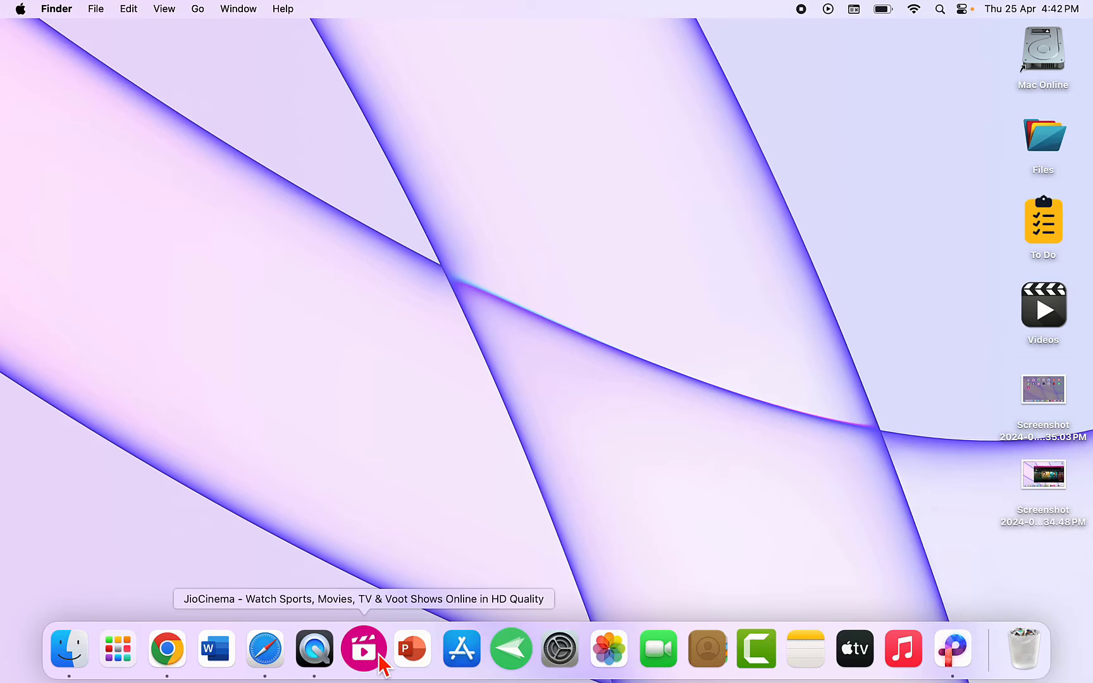
left_click(363, 648)
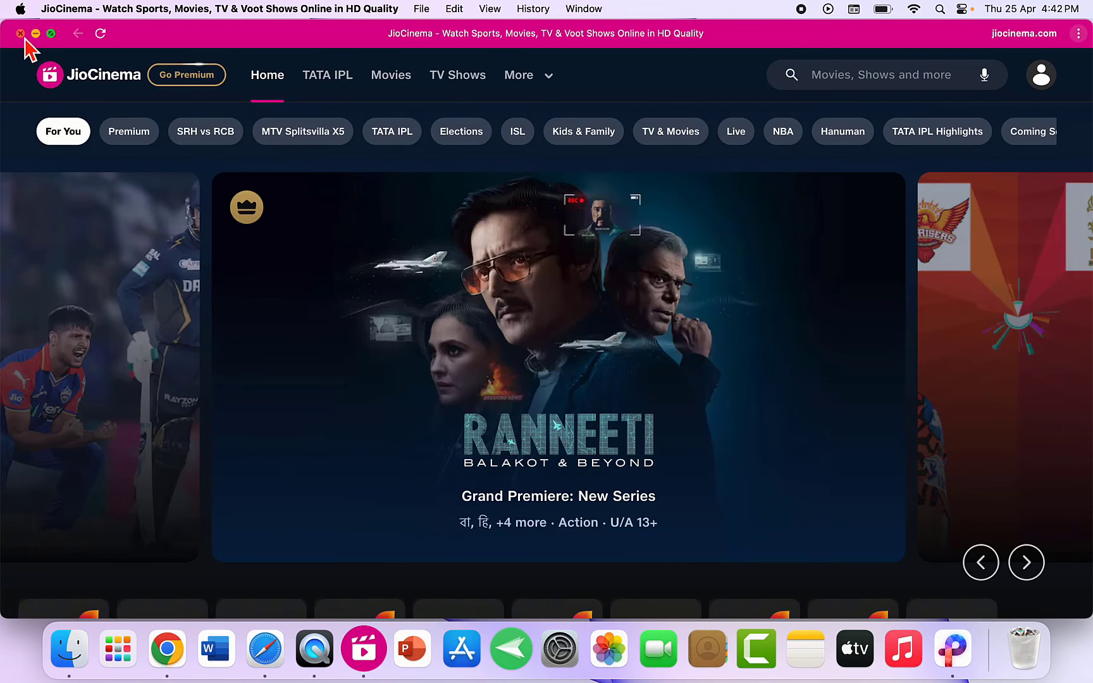
left_click(21, 33)
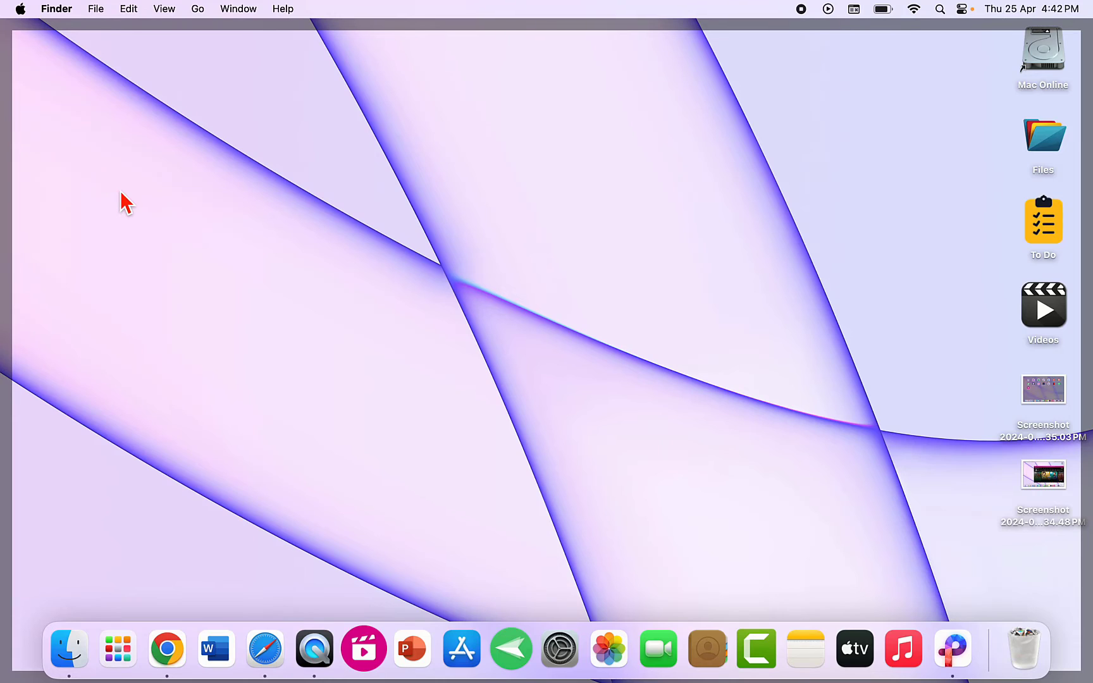